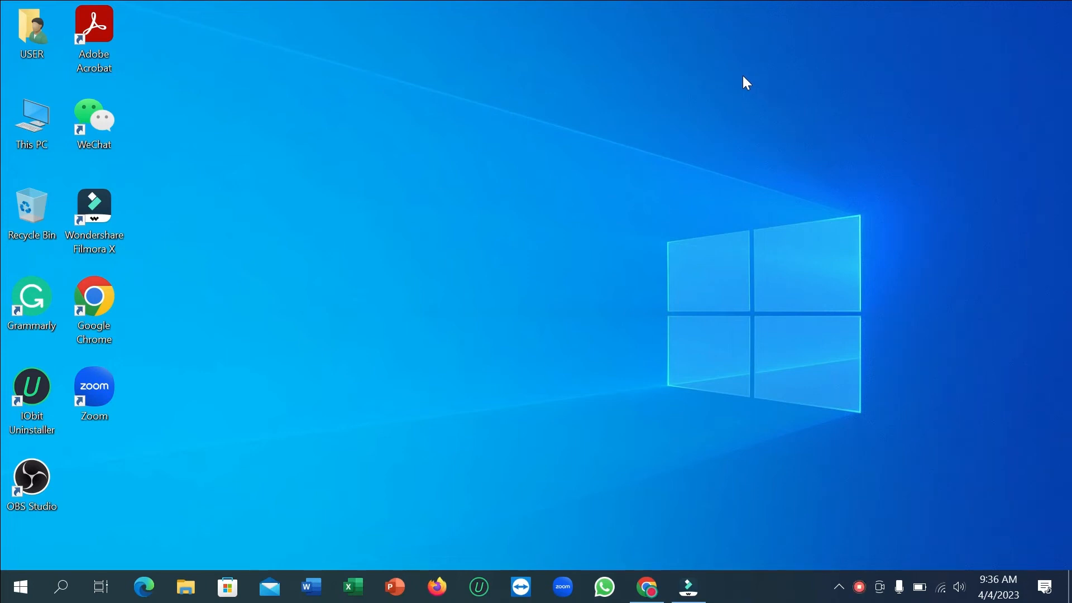
pyautogui.moveTo(740, 79)
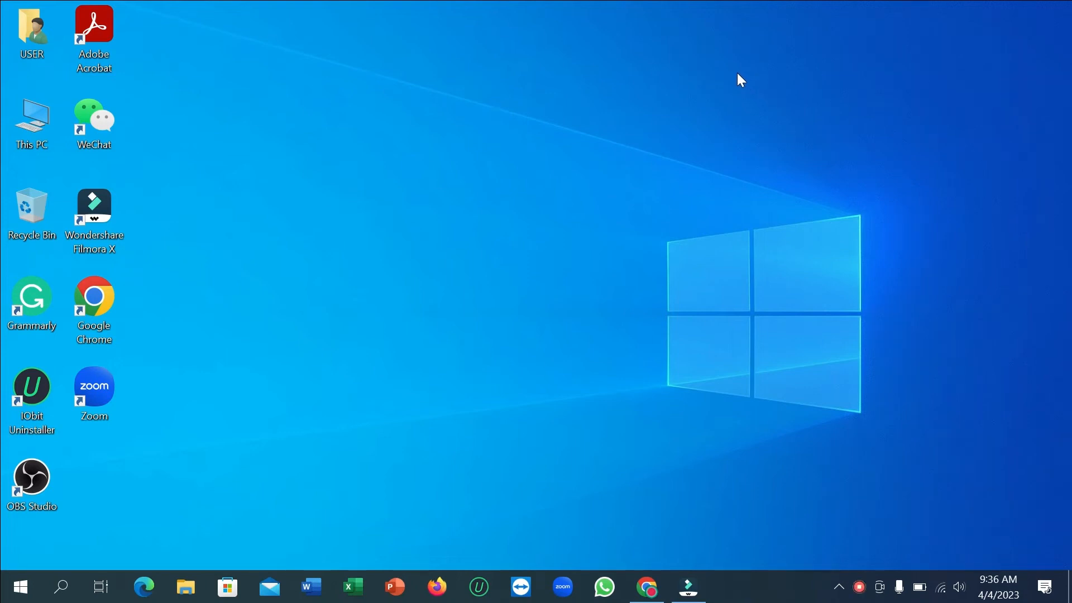
pyautogui.moveTo(533, 225)
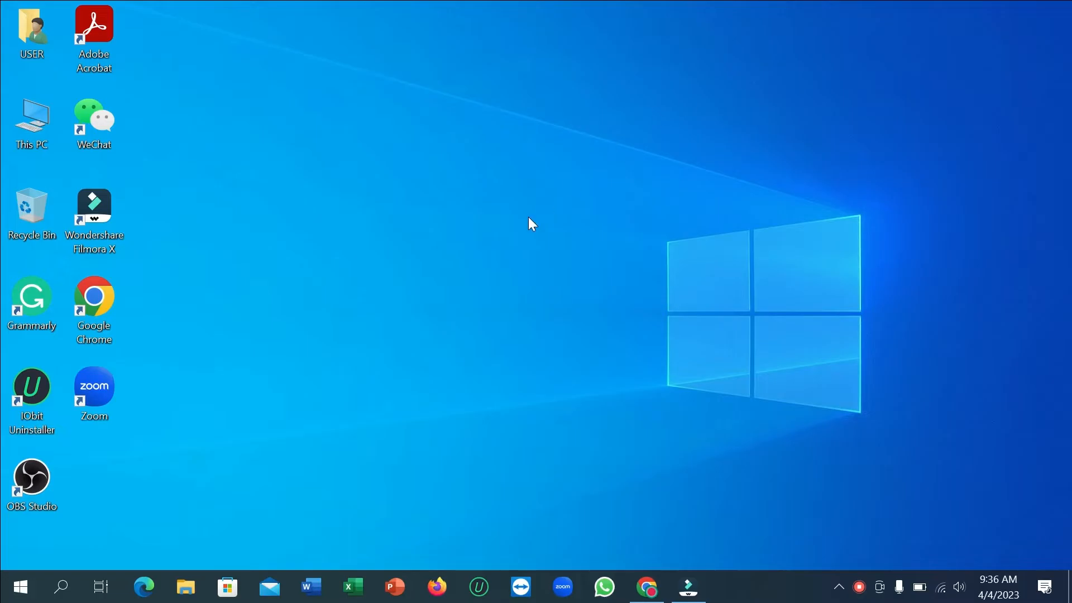
pyautogui.moveTo(516, 231)
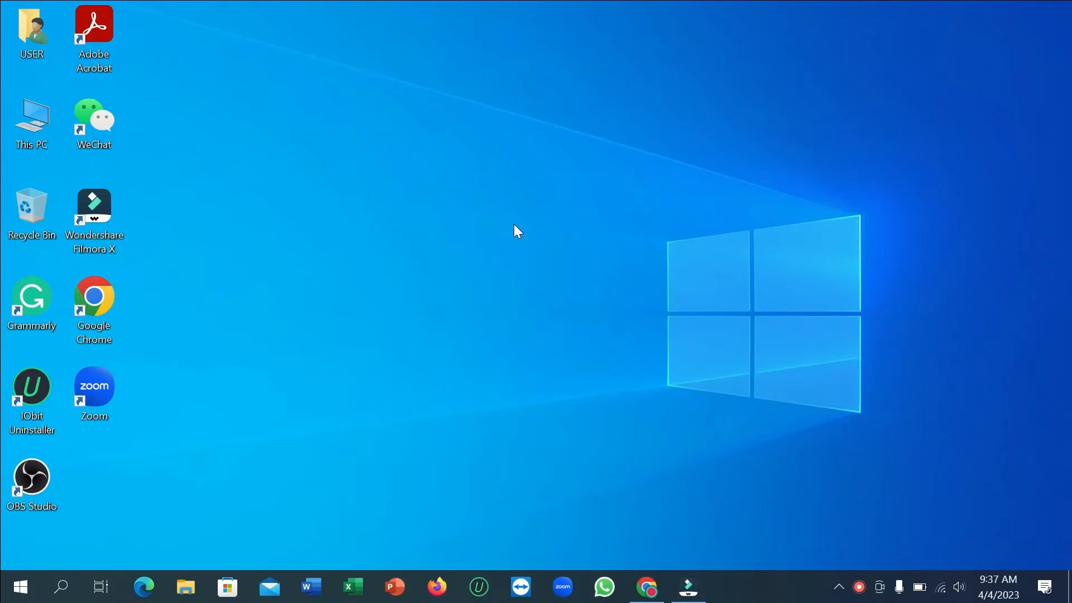
pyautogui.moveTo(493, 254)
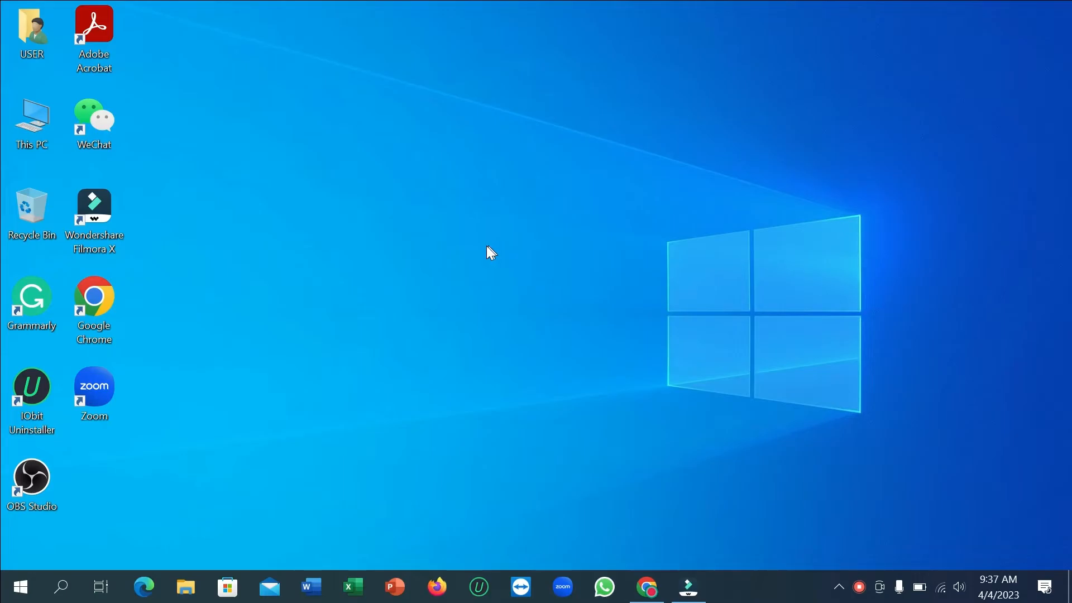
pyautogui.moveTo(261, 570)
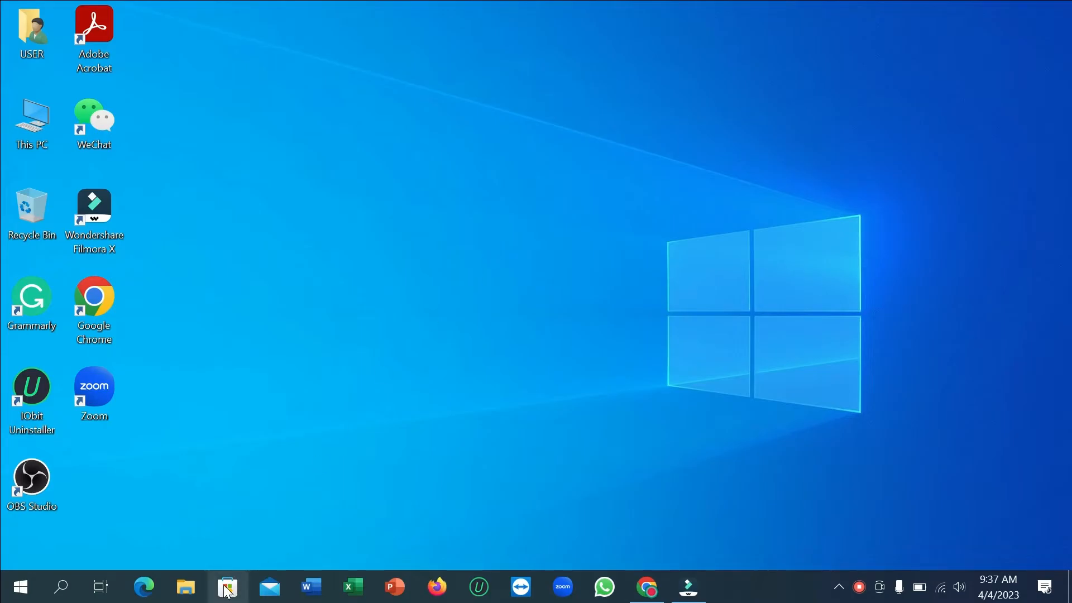
pyautogui.moveTo(227, 587)
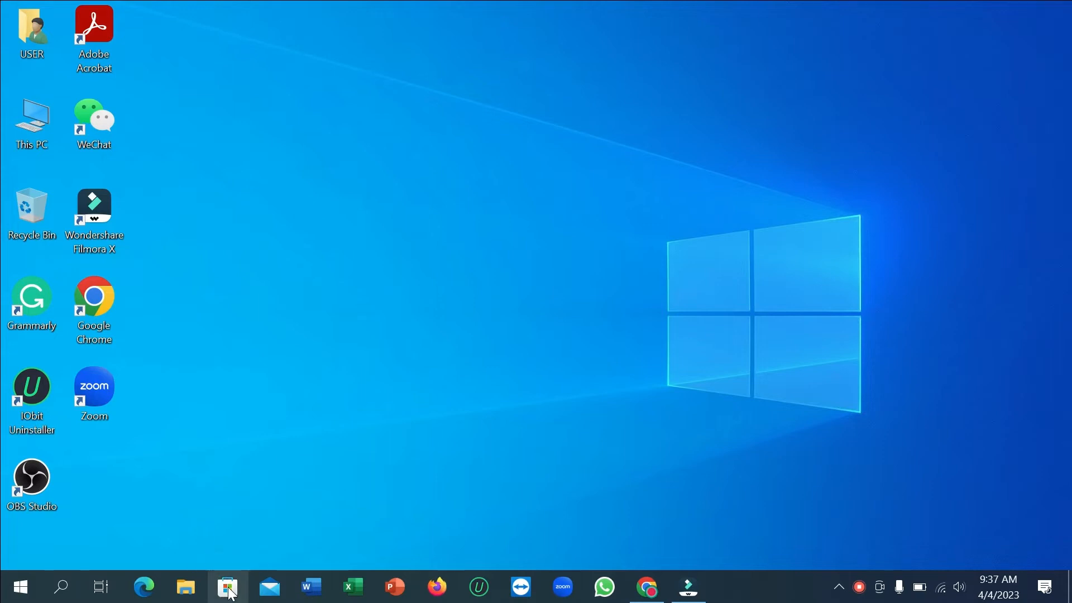
# Launch Microsoft Store from the taskbar and scroll its Home page down to Top free apps and back.
pyautogui.click(228, 586)
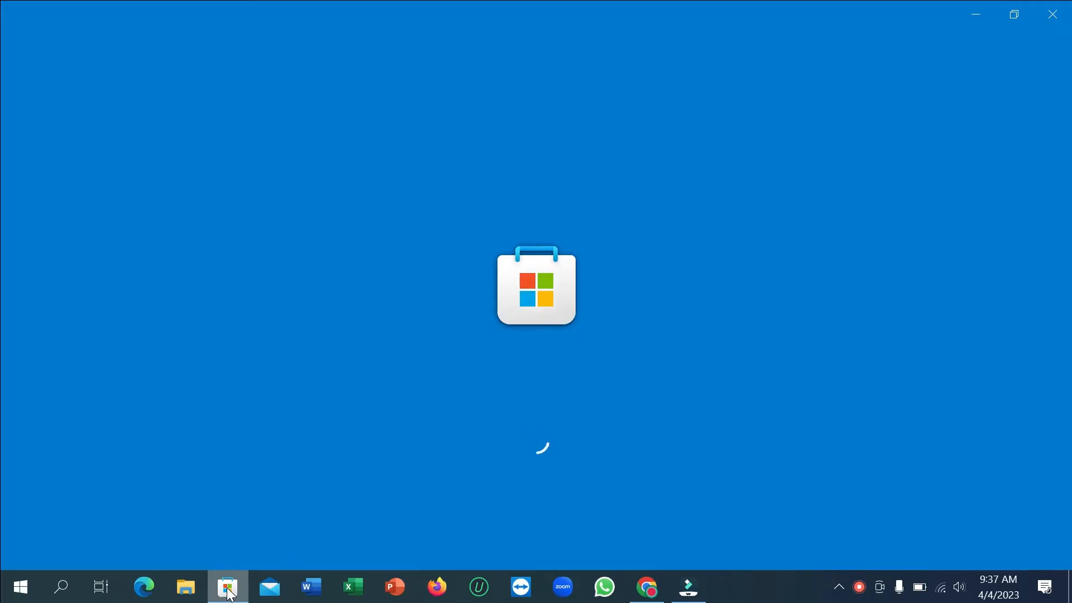
pyautogui.click(227, 586)
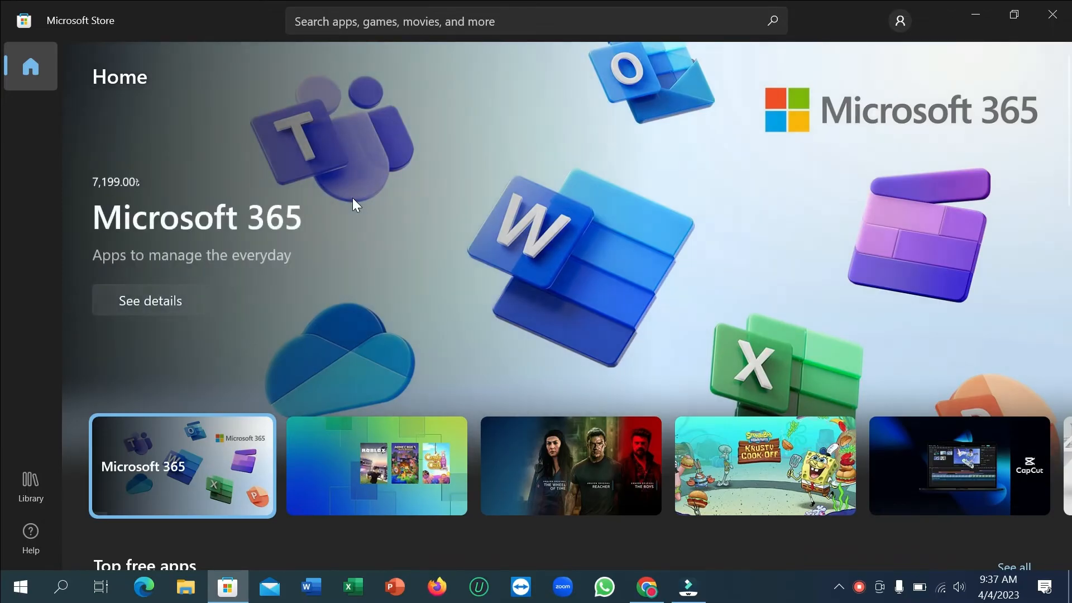
pyautogui.scroll(-3)
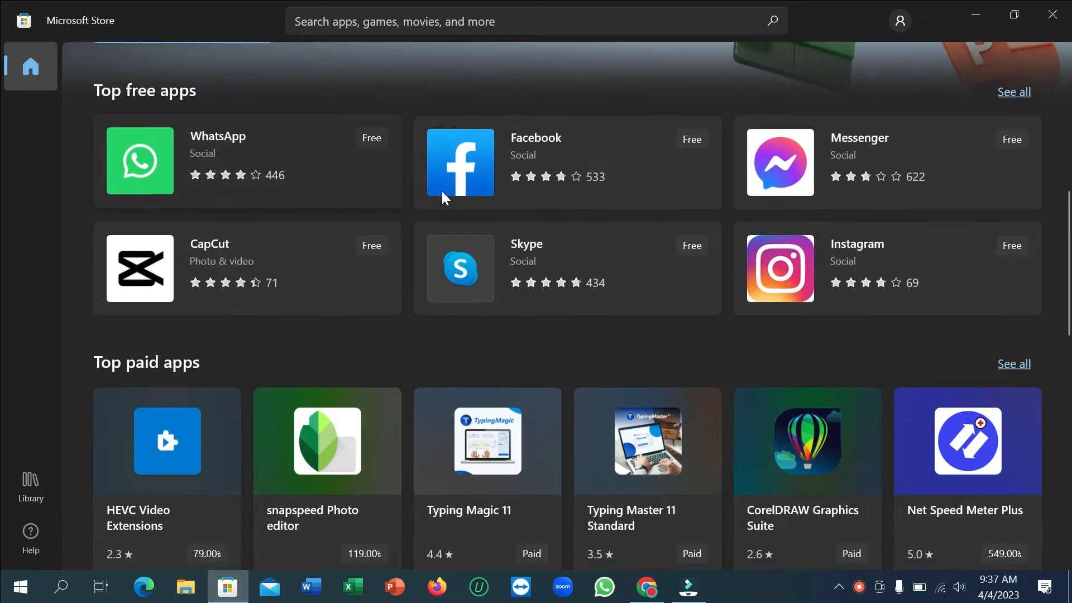
pyautogui.moveTo(814, 167)
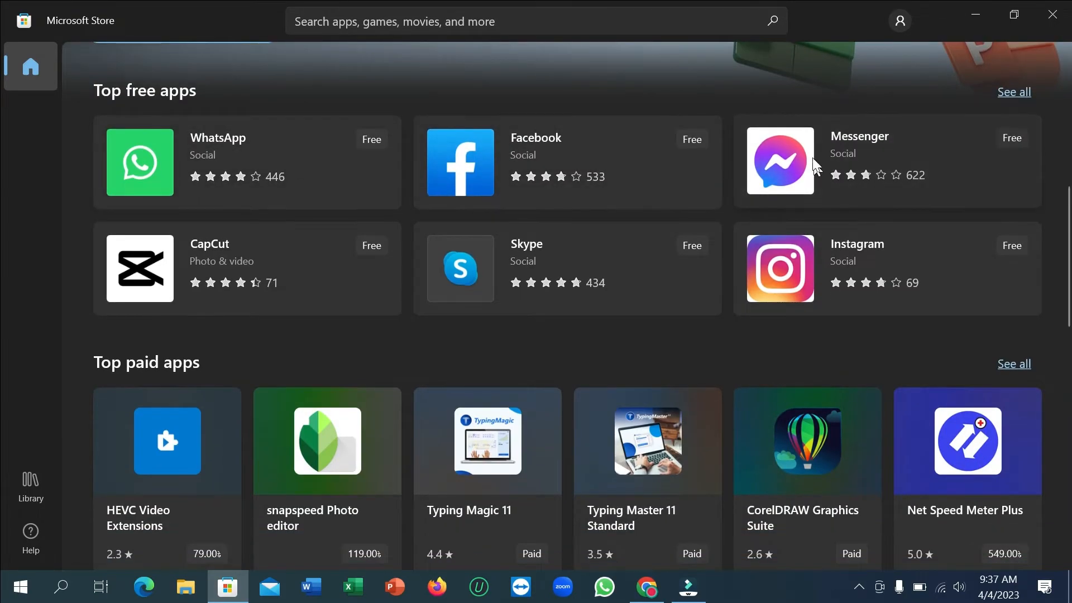
pyautogui.moveTo(823, 178)
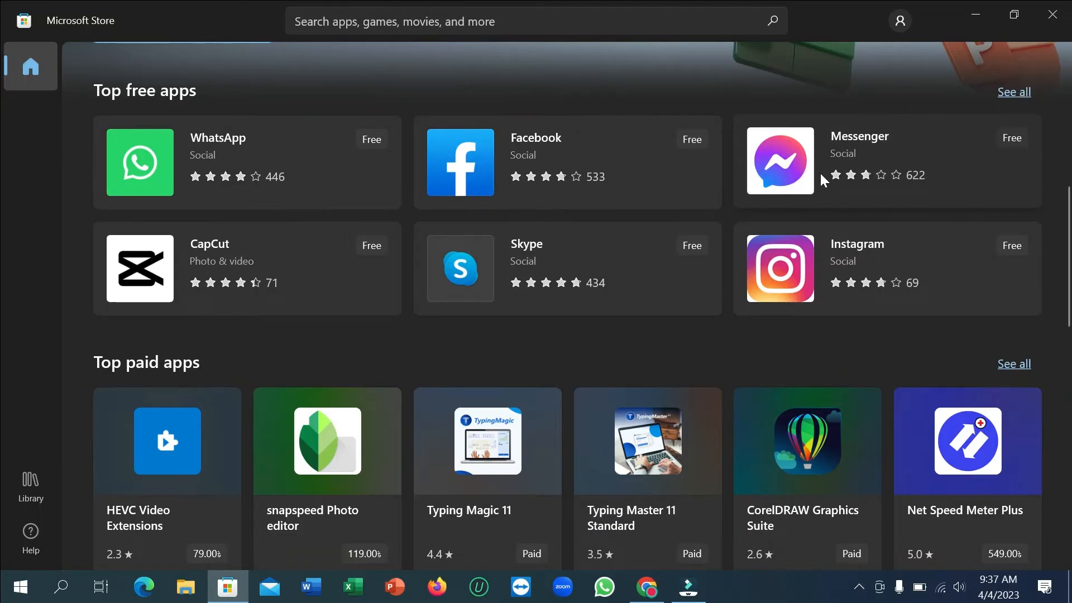
pyautogui.moveTo(808, 184)
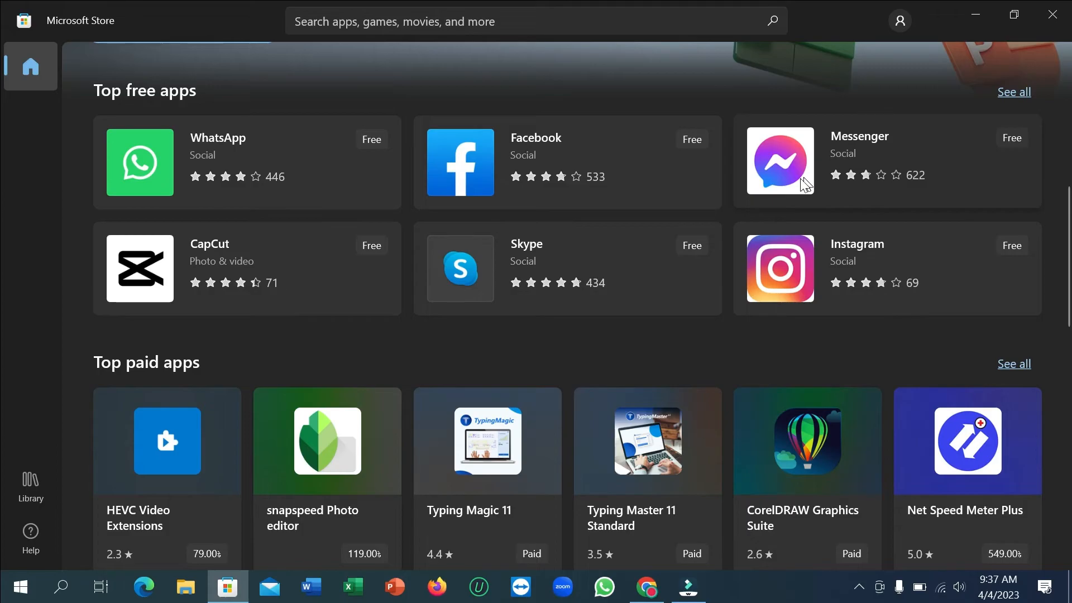
pyautogui.scroll(3)
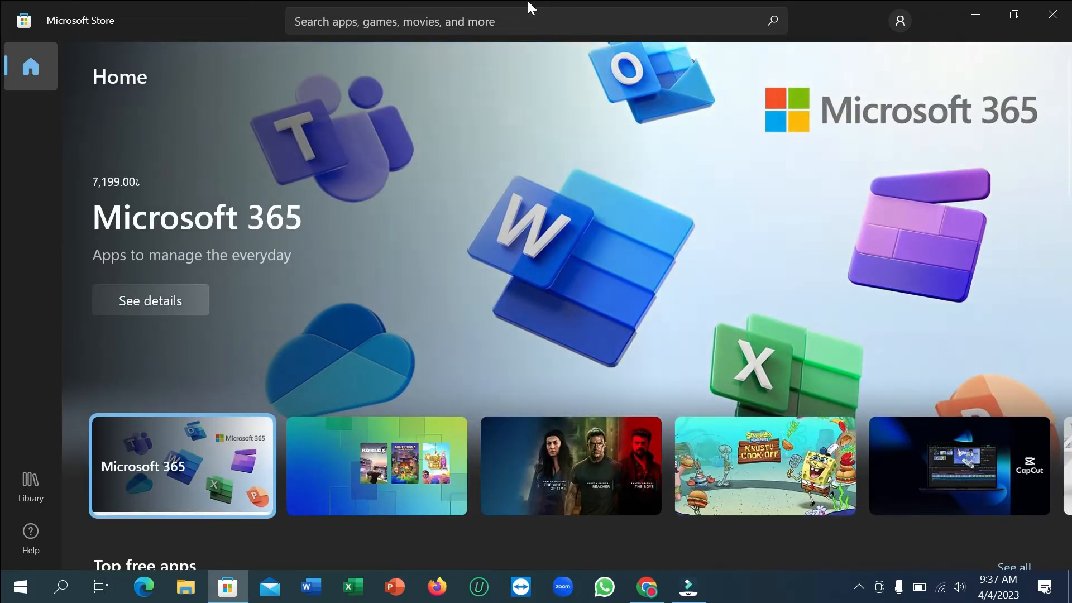
# Search the store for "mess" and open the Messenger by Meta app page from the suggestions.
pyautogui.click(479, 20)
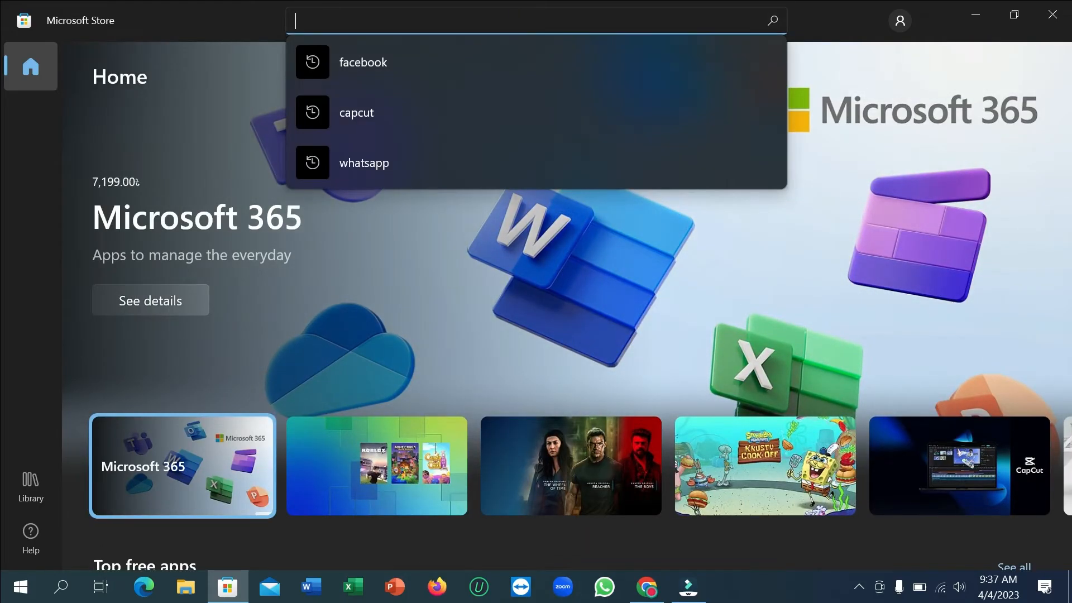
pyautogui.write('me')
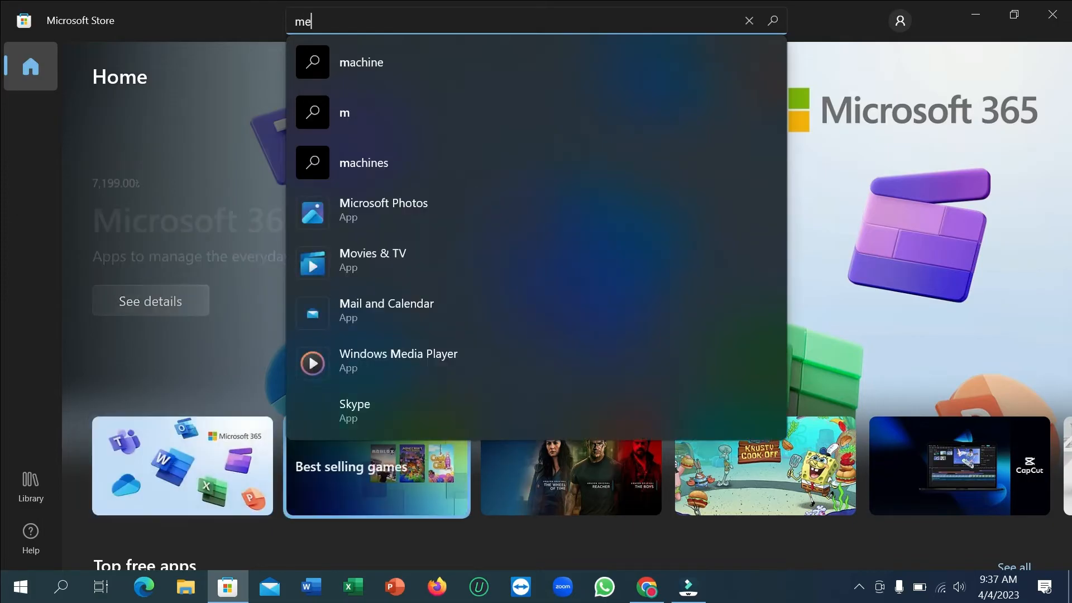
pyautogui.write('ss')
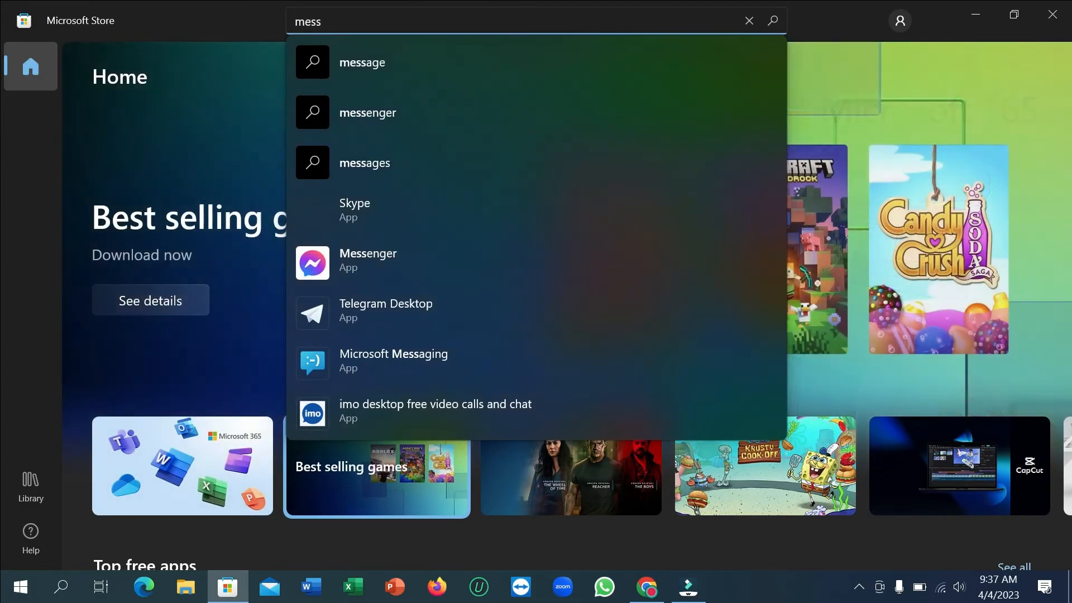
pyautogui.moveTo(403, 267)
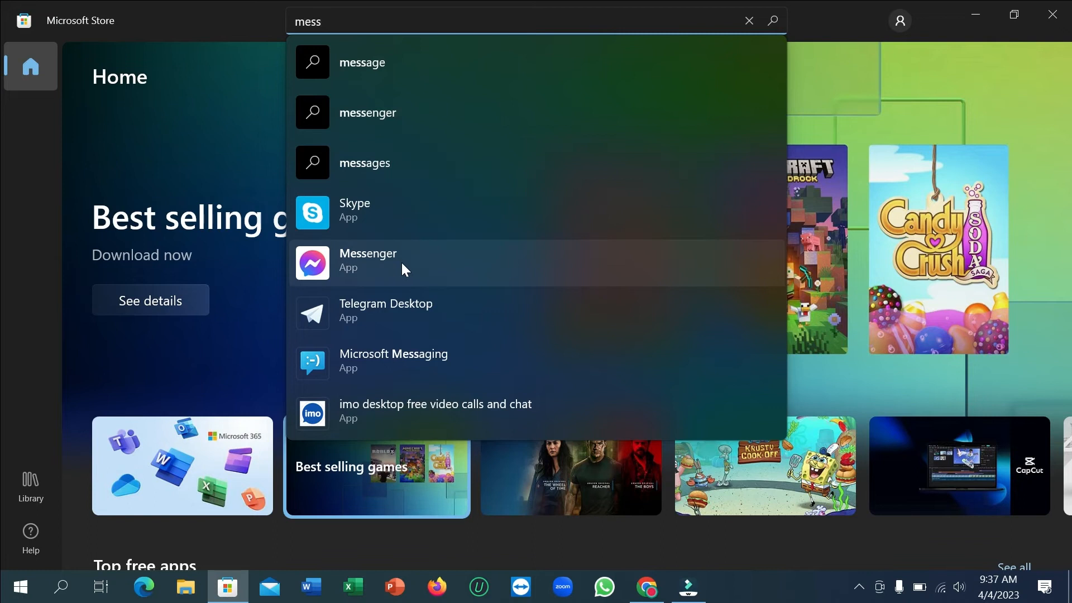
pyautogui.click(367, 260)
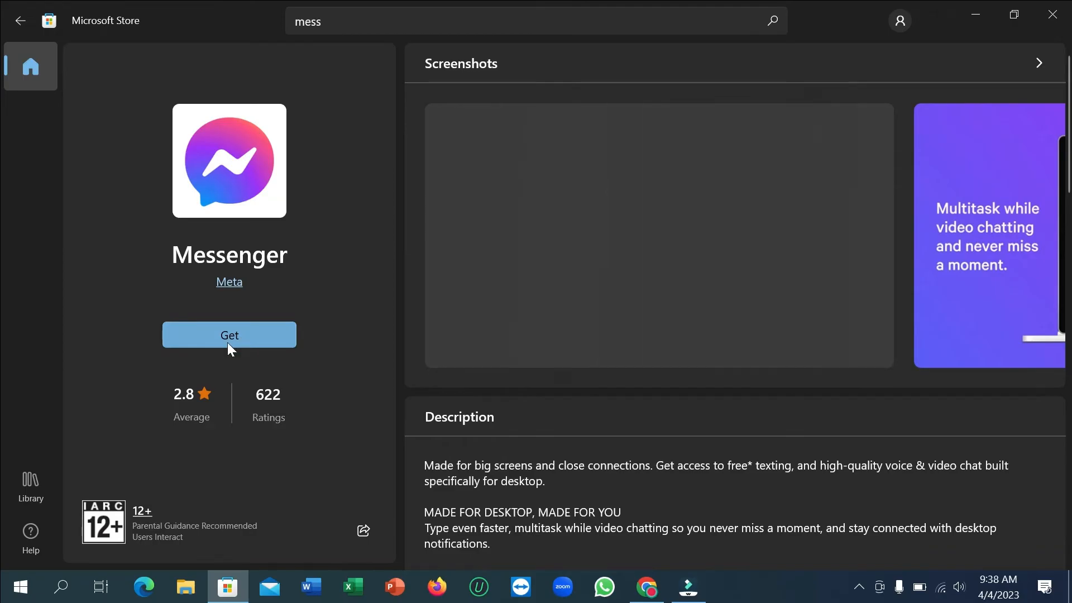
pyautogui.moveTo(190, 357)
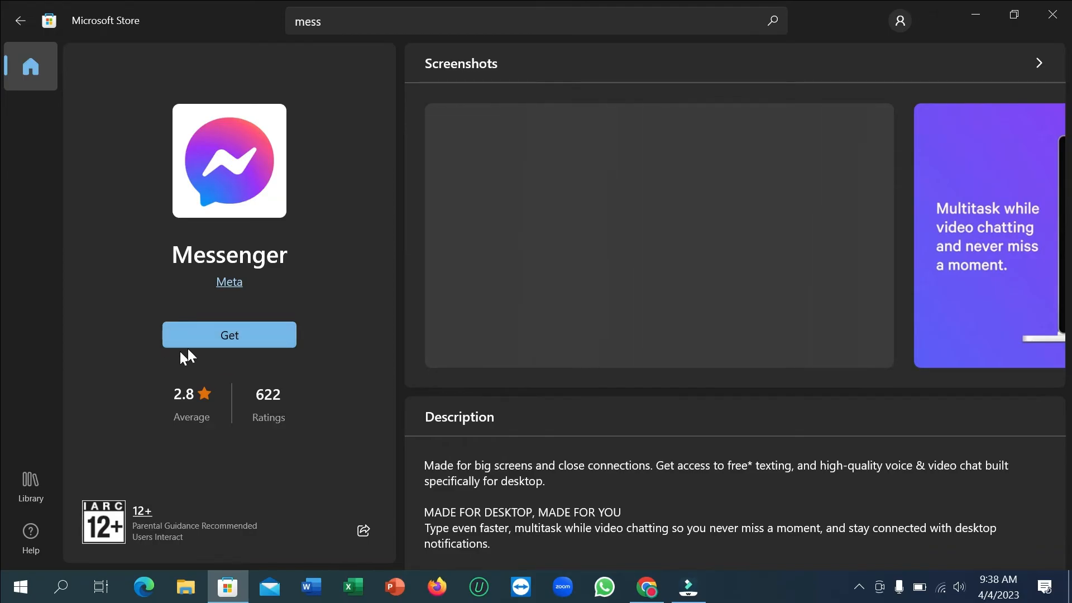
# Get Messenger from its product page so the download begins.
pyautogui.click(229, 335)
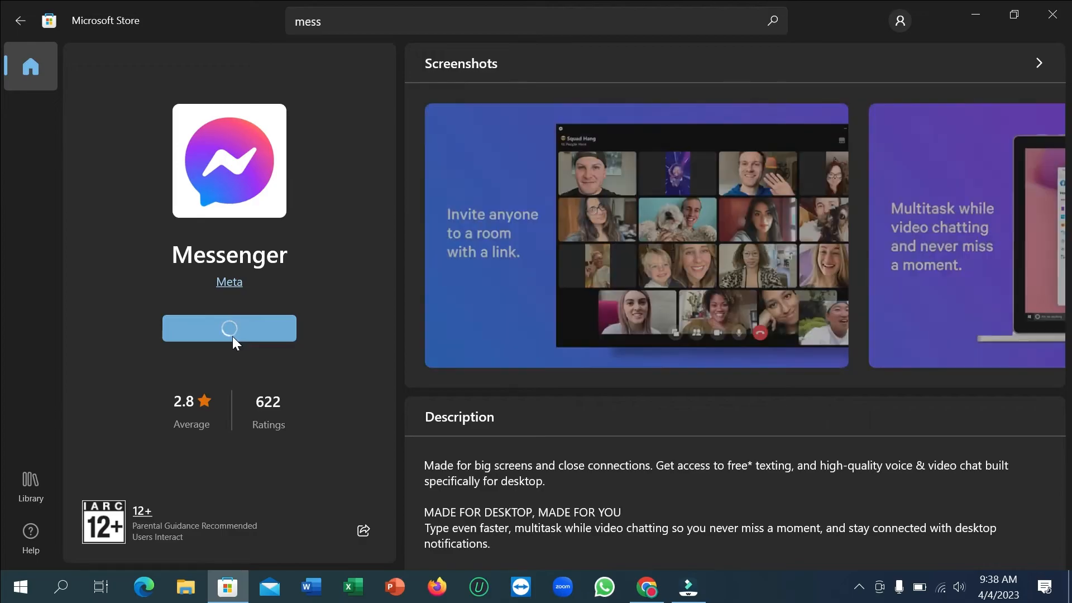
pyautogui.click(229, 327)
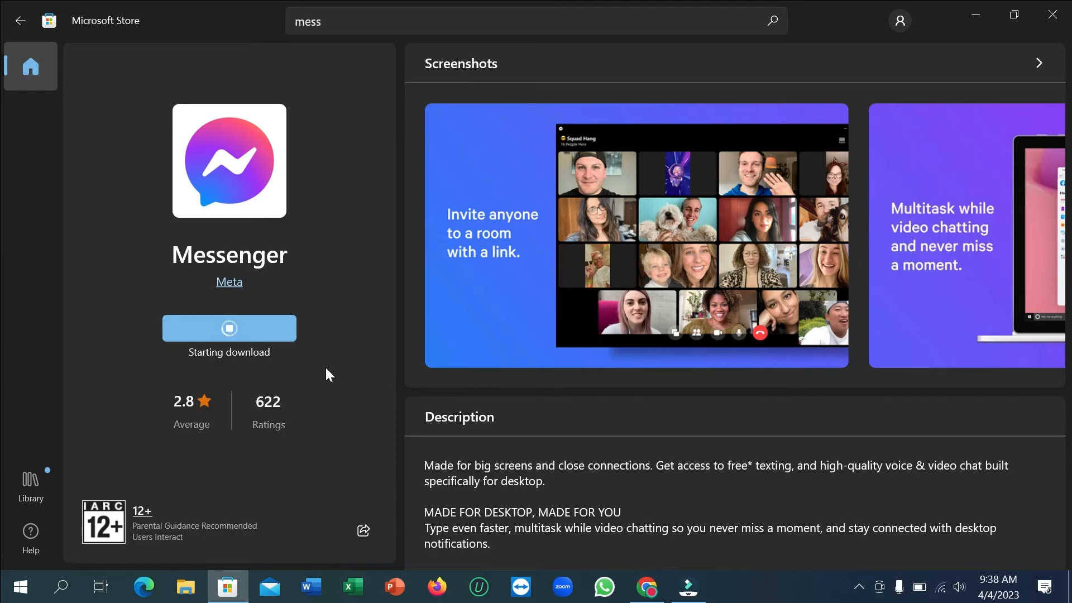
pyautogui.moveTo(330, 340)
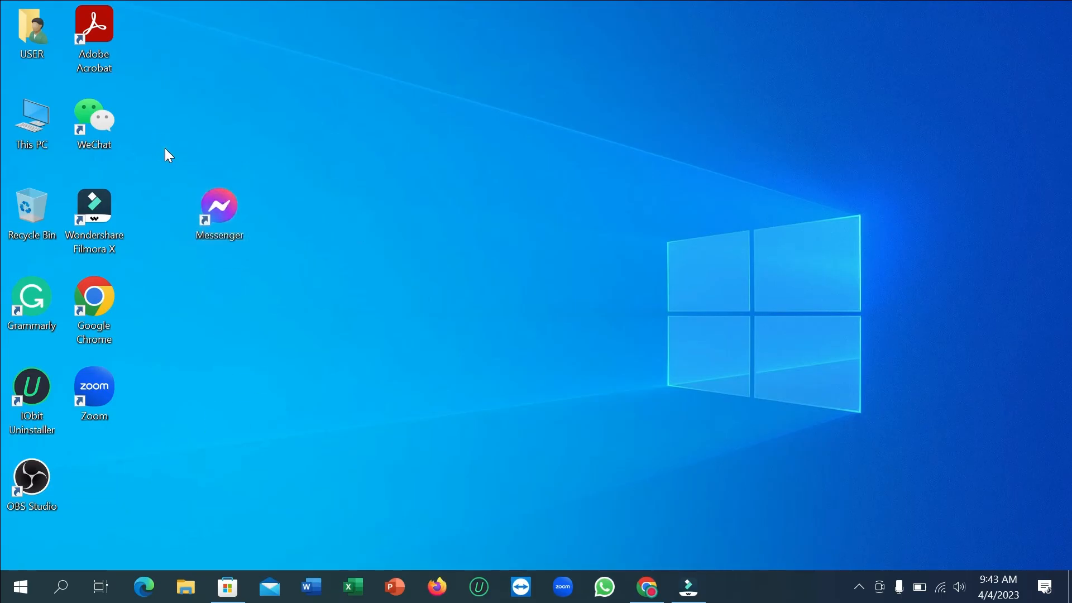
pyautogui.moveTo(220, 160)
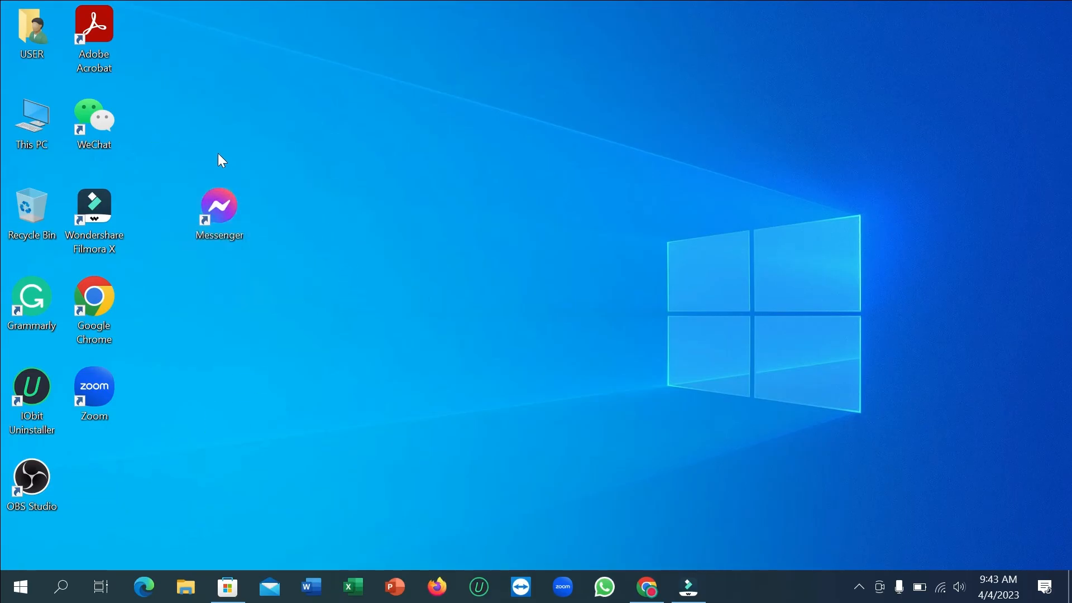
pyautogui.moveTo(174, 161)
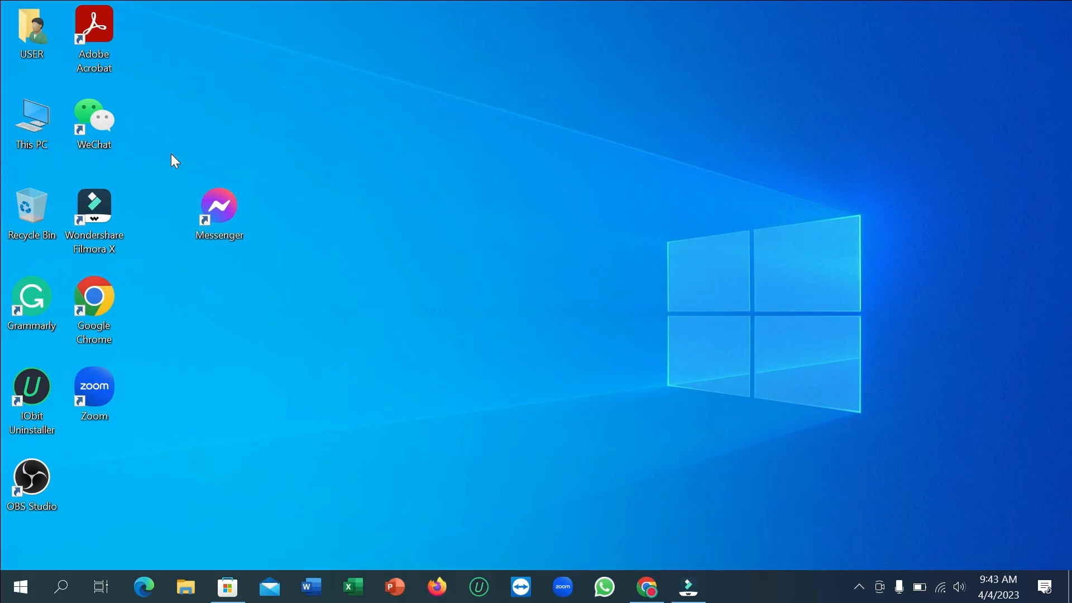
pyautogui.moveTo(177, 168)
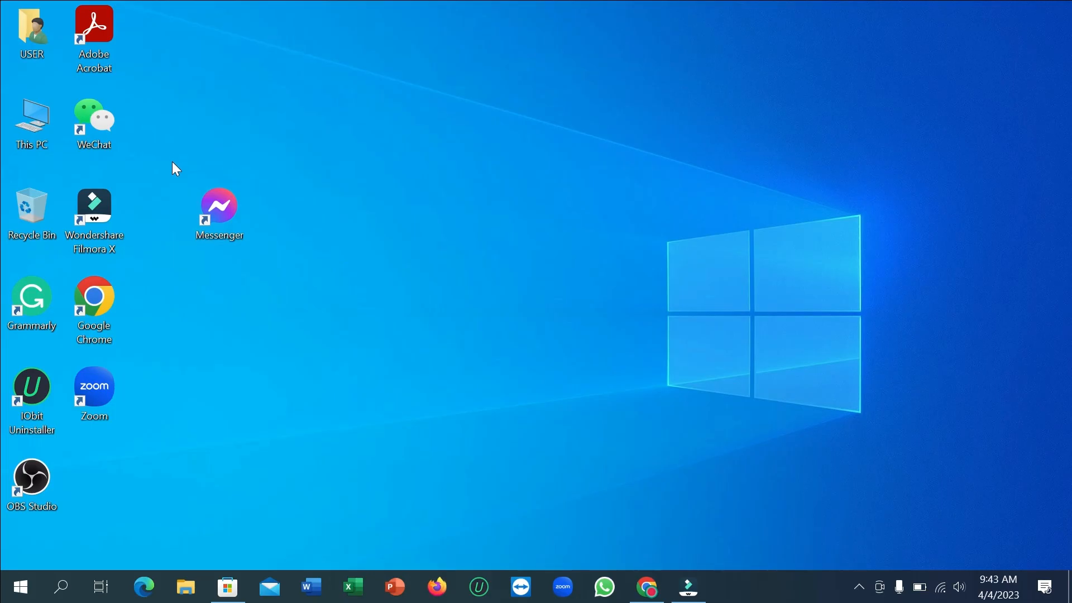